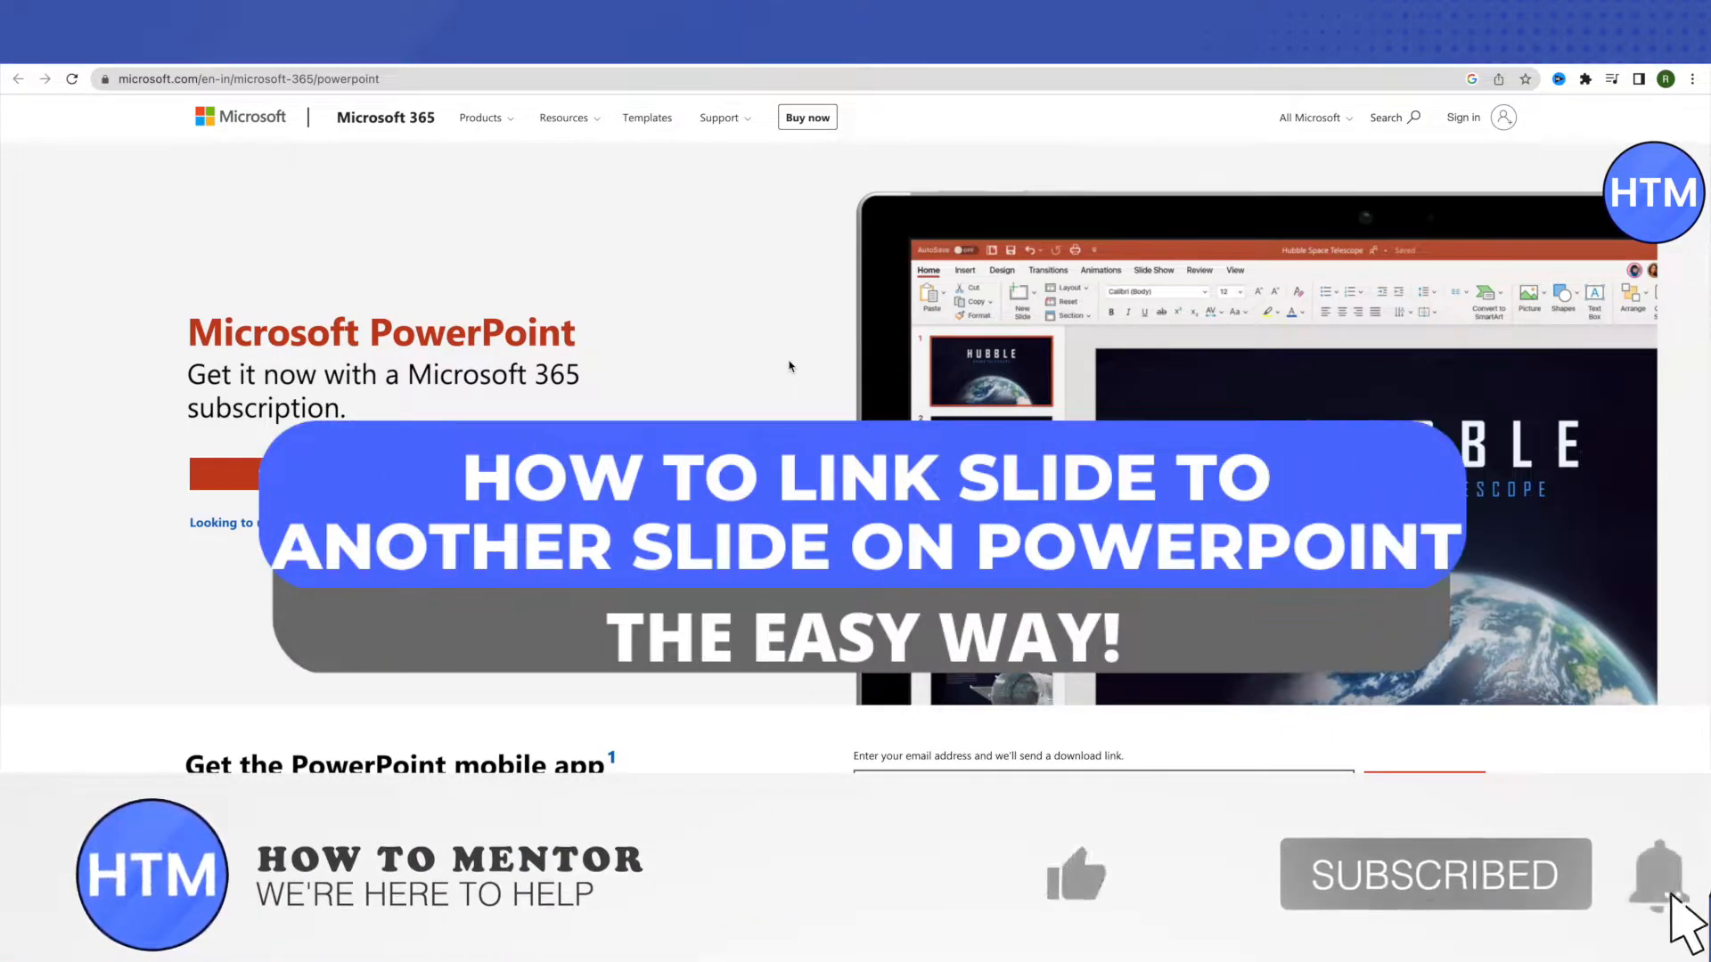
Sign in from the PowerPoint product page to start a new themed presentation
{"action": "left_click", "coordinate": [1069, 881]}
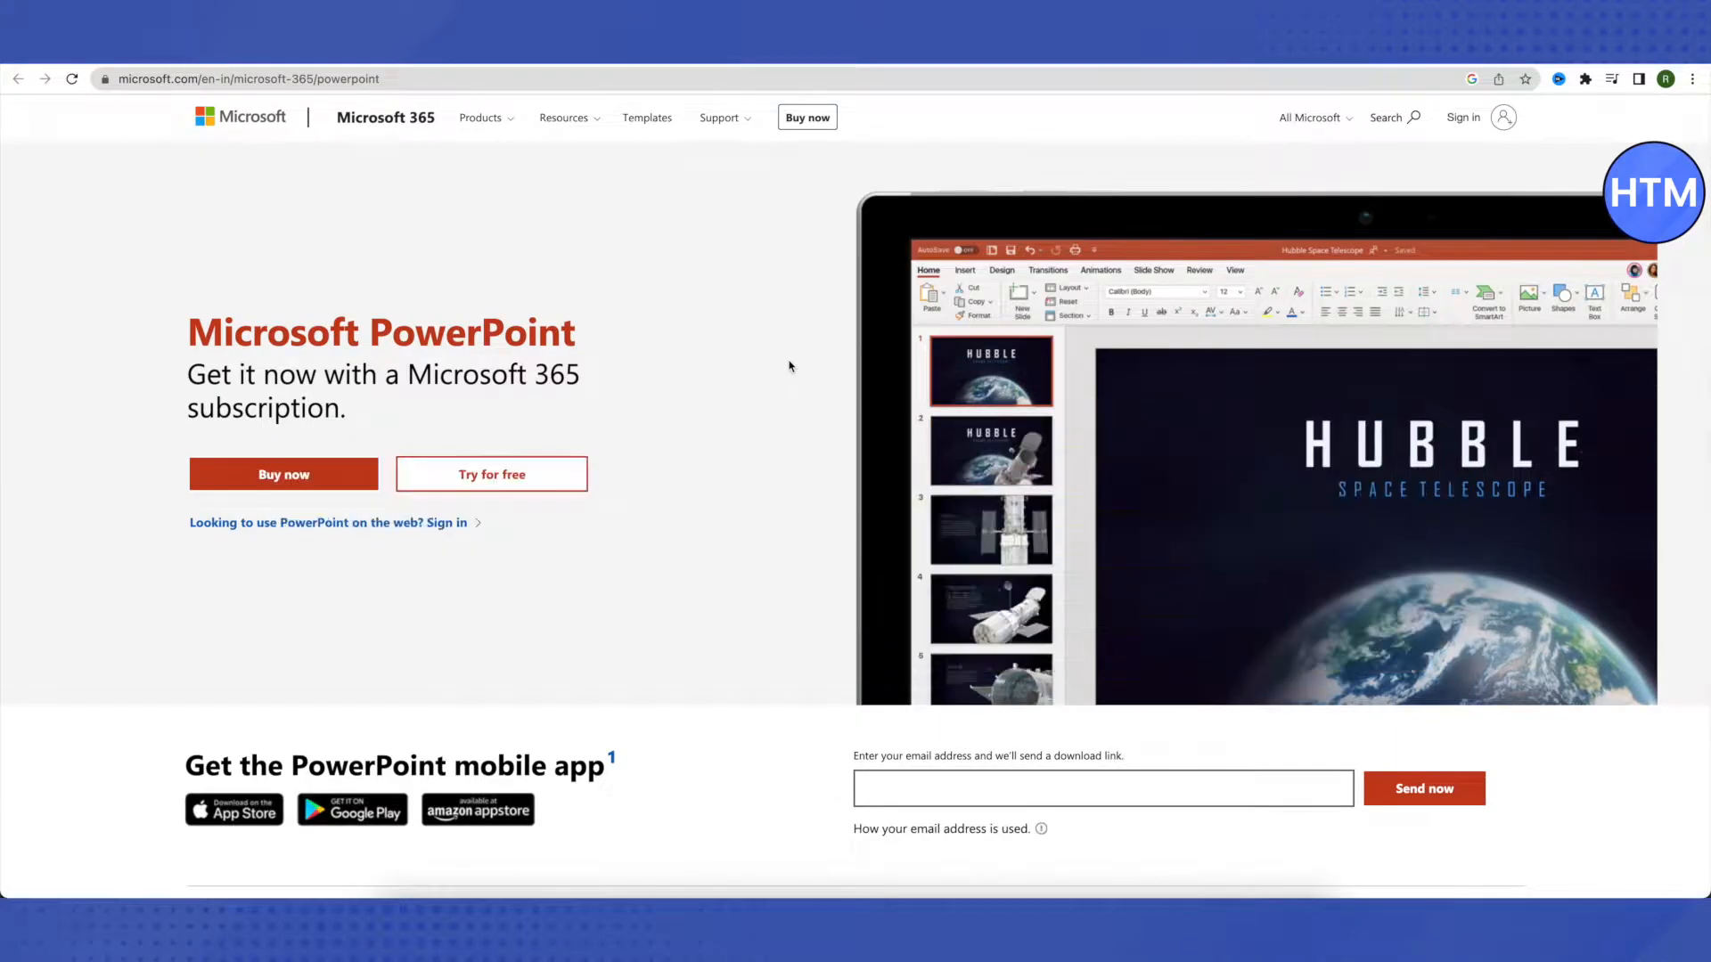
{"action": "mouse_move", "coordinate": [1428, 100]}
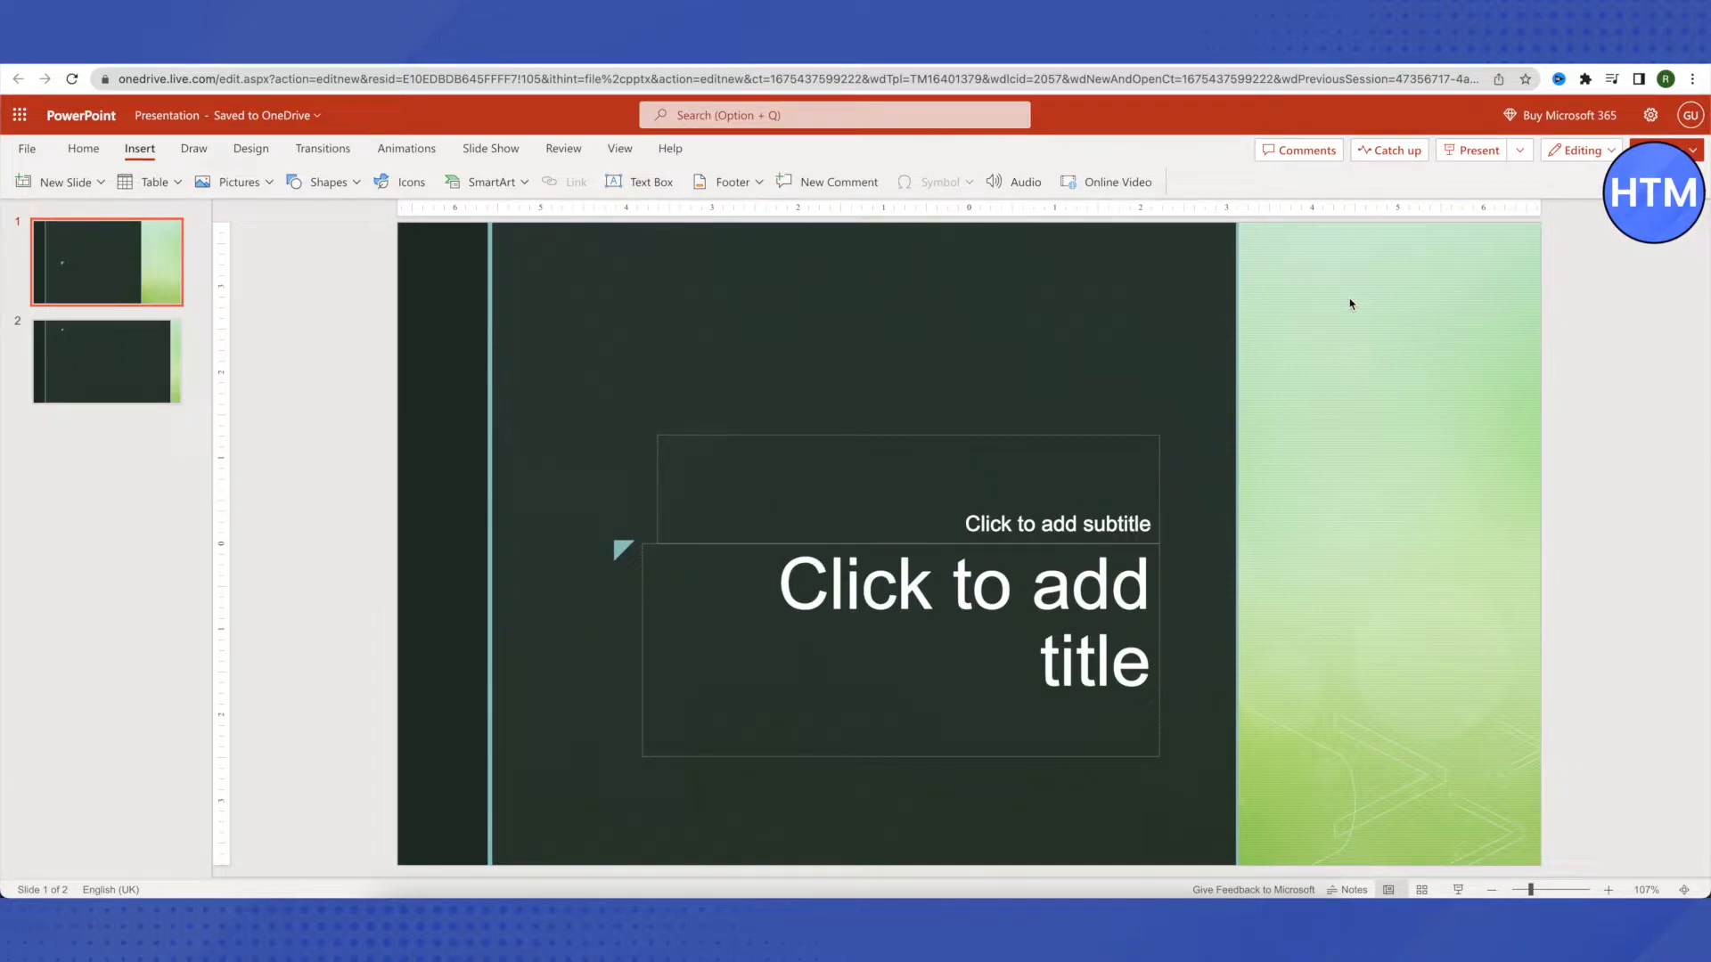
{"action": "mouse_move", "coordinate": [821, 332]}
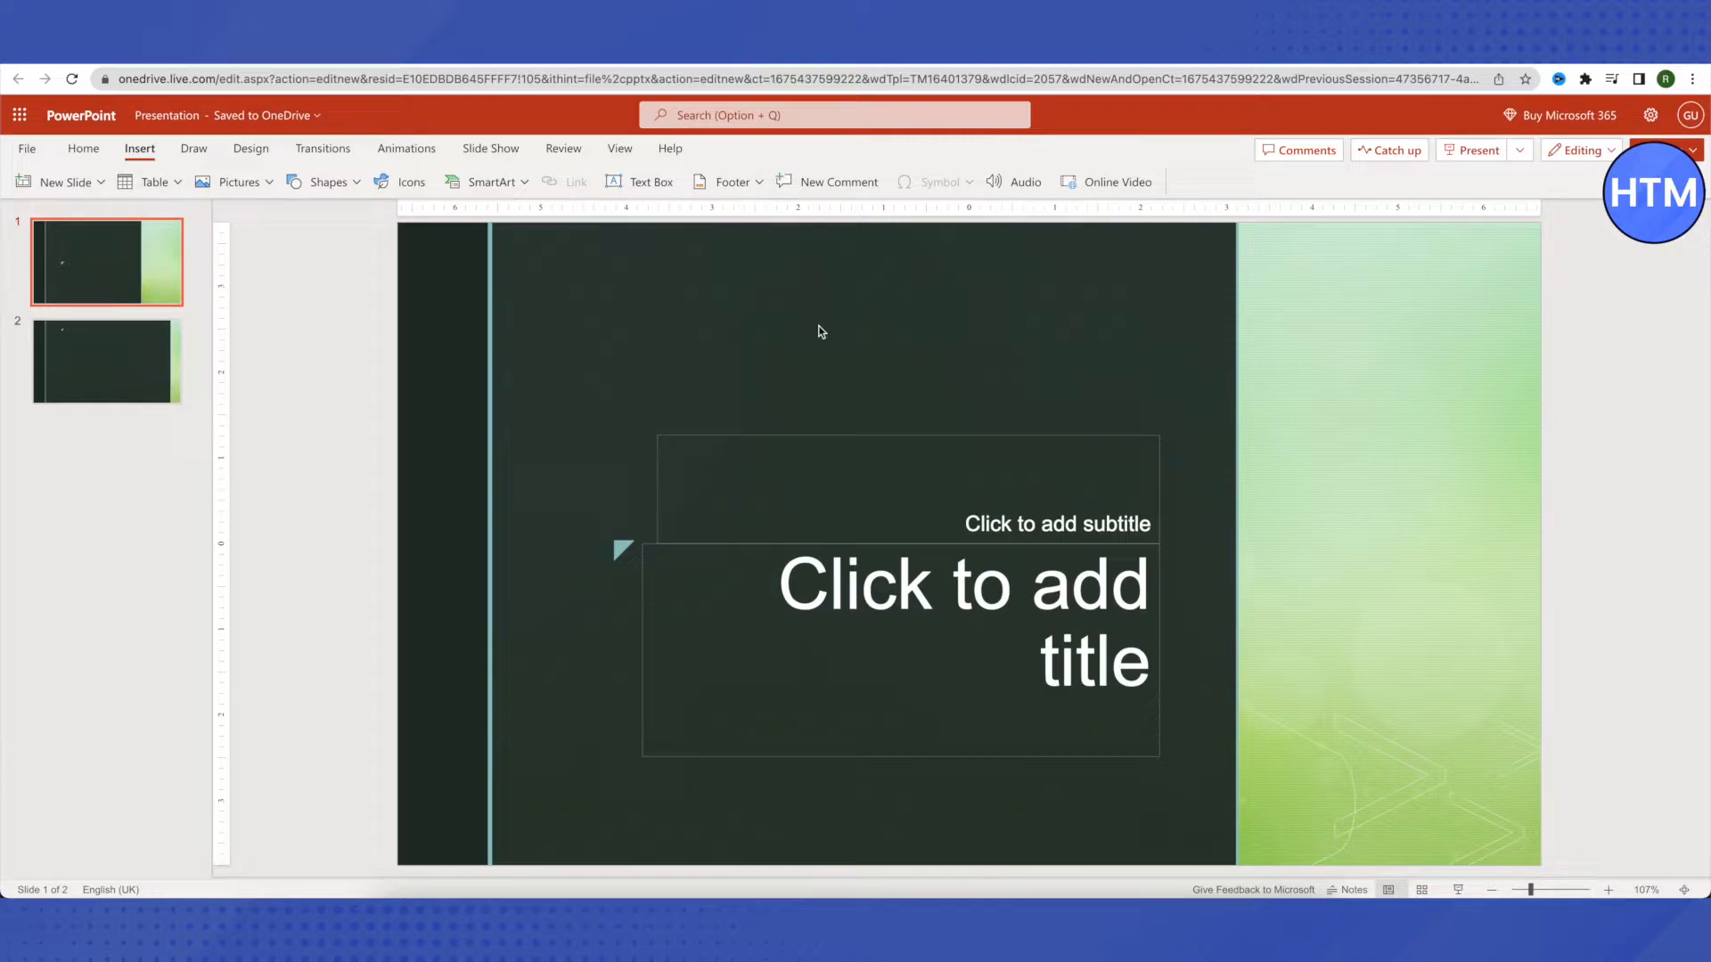
{"action": "mouse_move", "coordinate": [388, 274]}
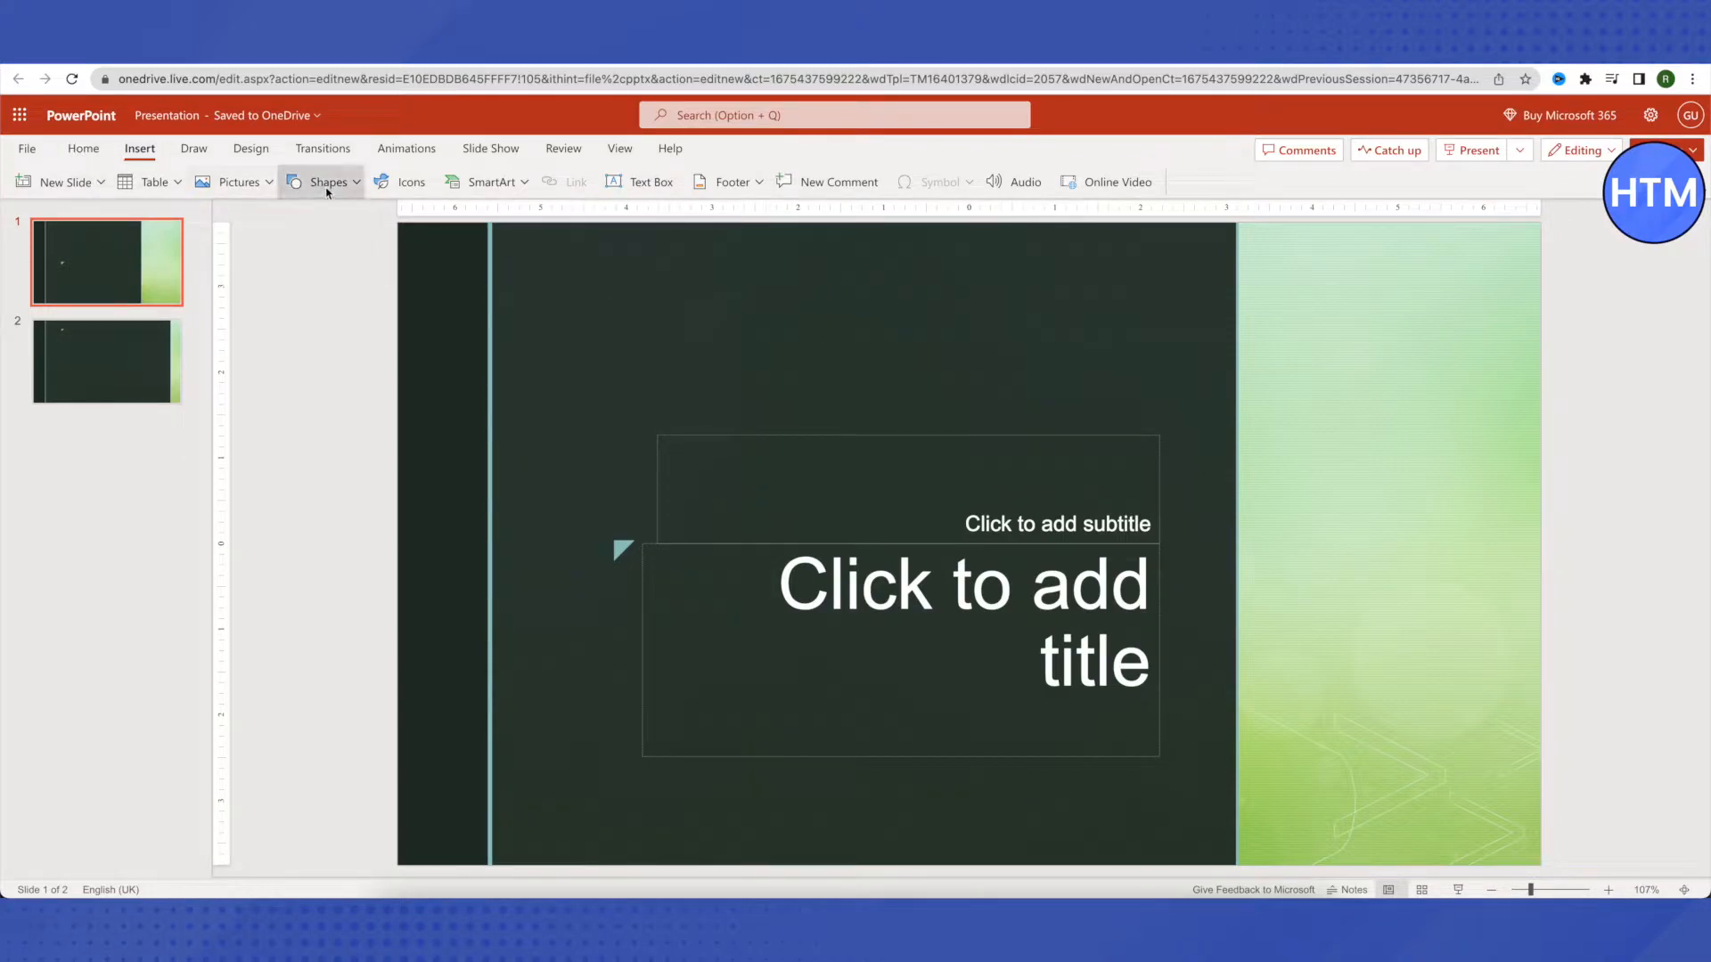
Add a light green rounded rectangle near the top of slide 1 from Shapes
{"action": "left_click", "coordinate": [328, 182]}
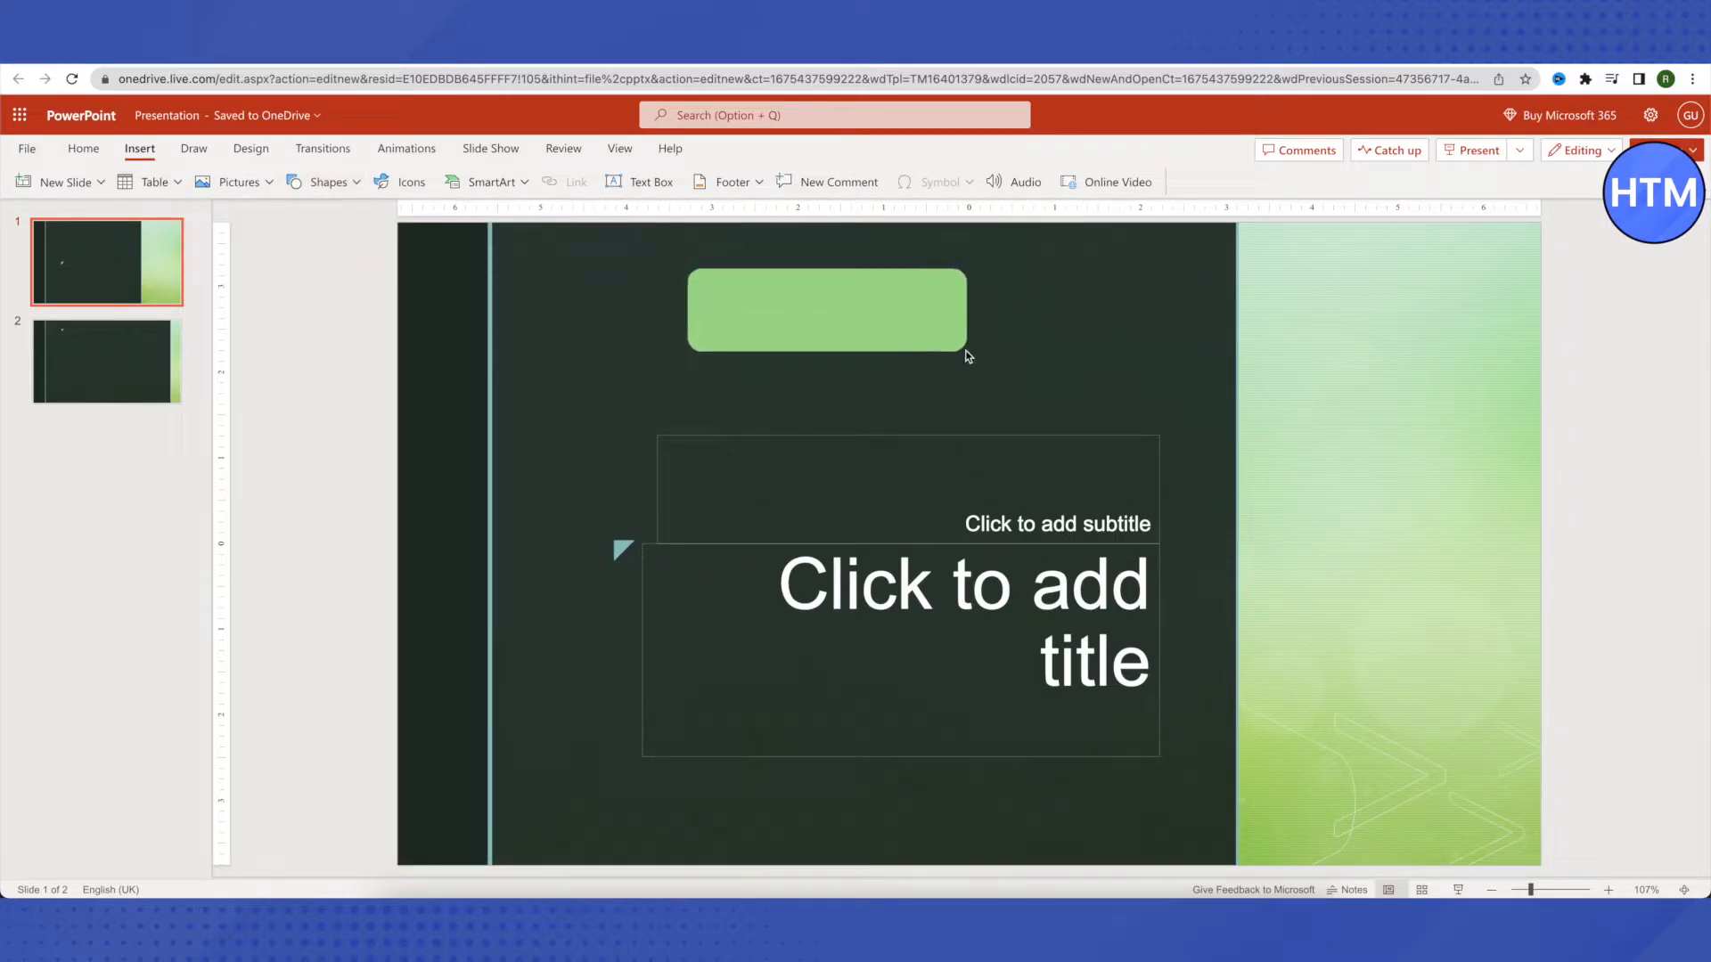
Label the green rounded rectangle 'HOW TO MENTOR' and select the whole shape
{"action": "left_click", "coordinate": [825, 310]}
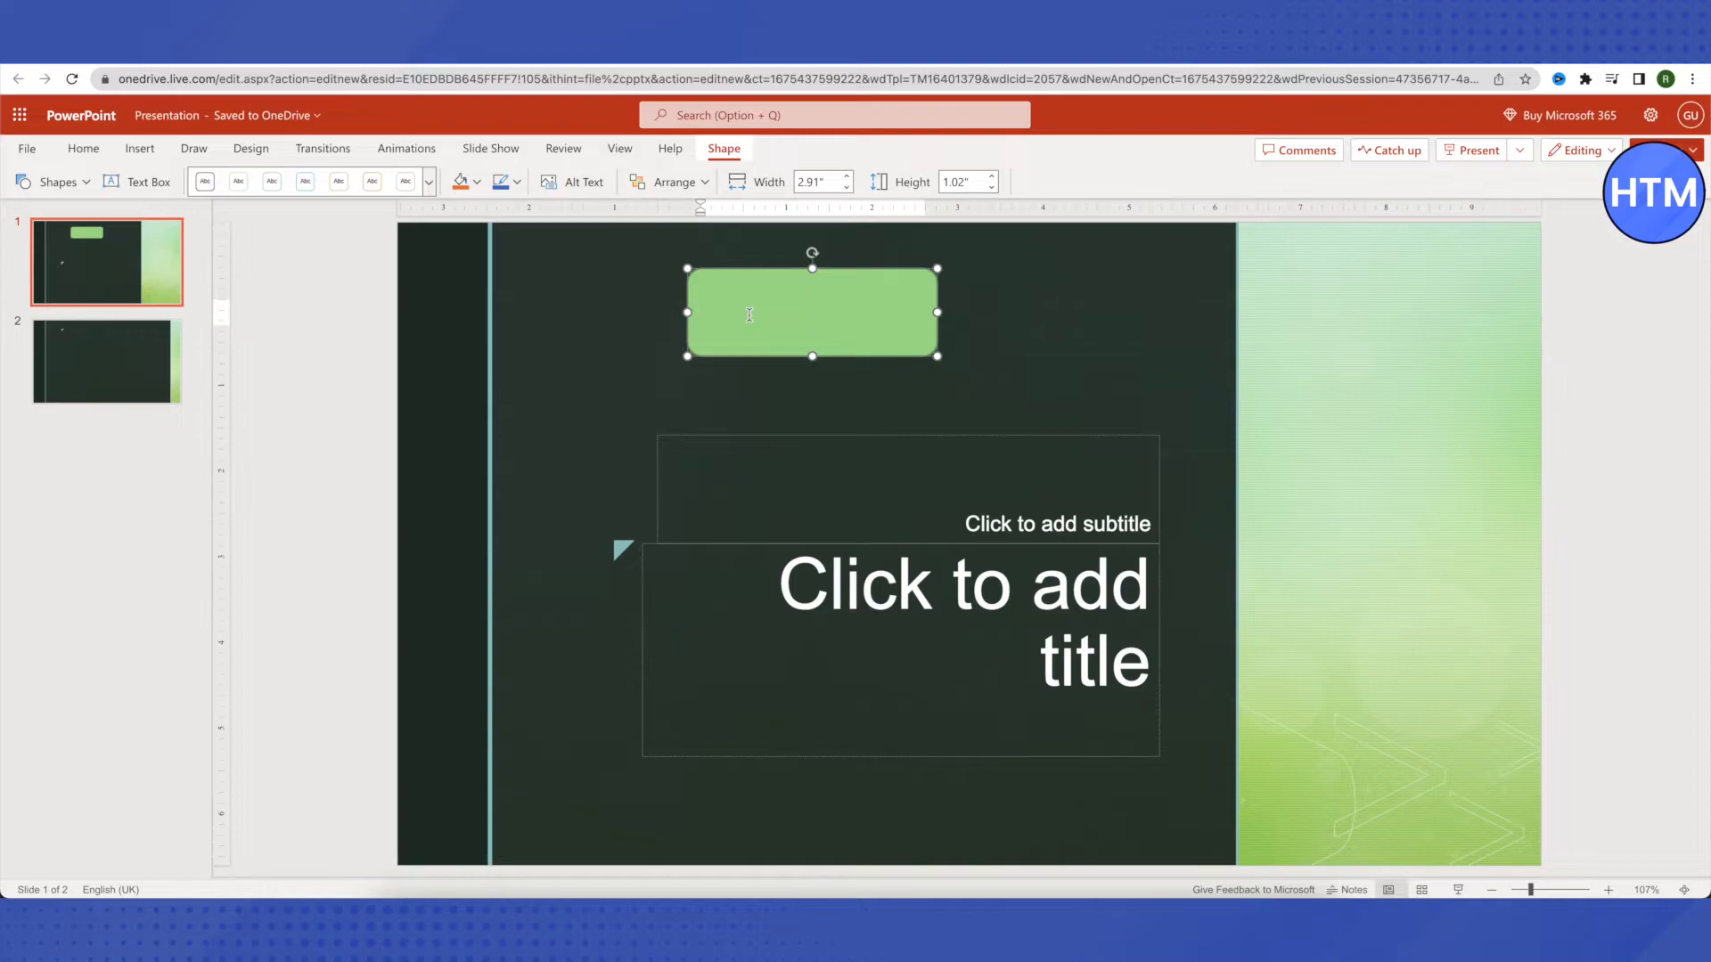
{"action": "type", "text": "HOW"}
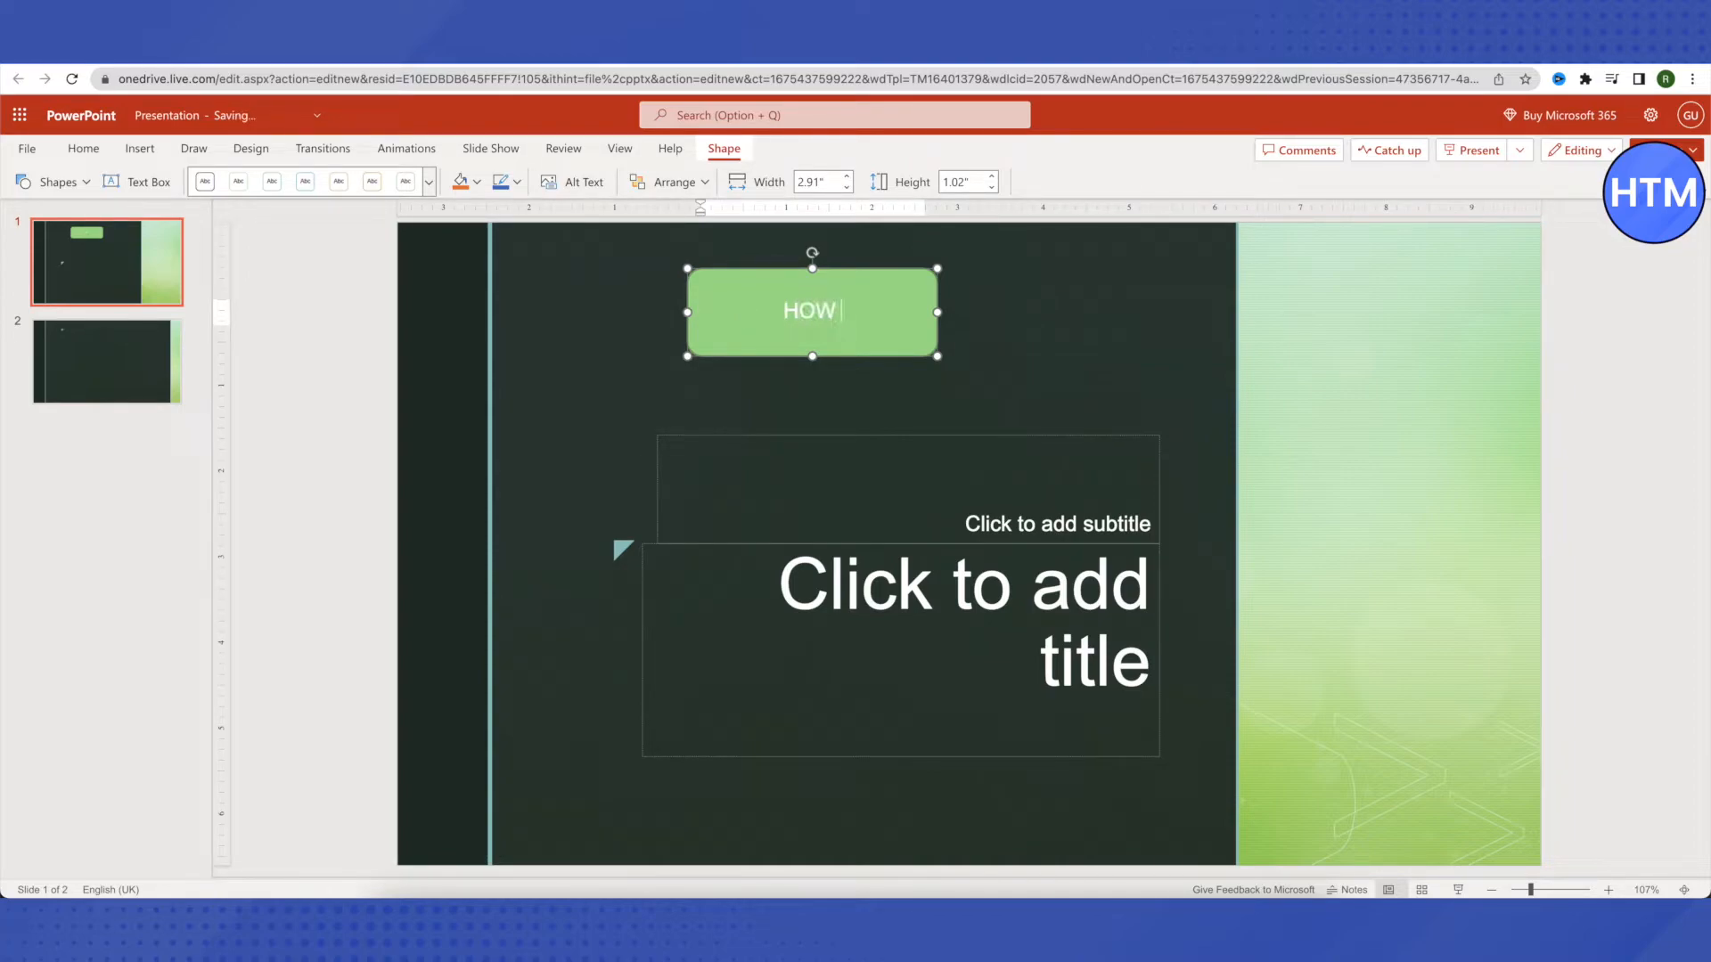
{"action": "type", "text": "TO MENTOR"}
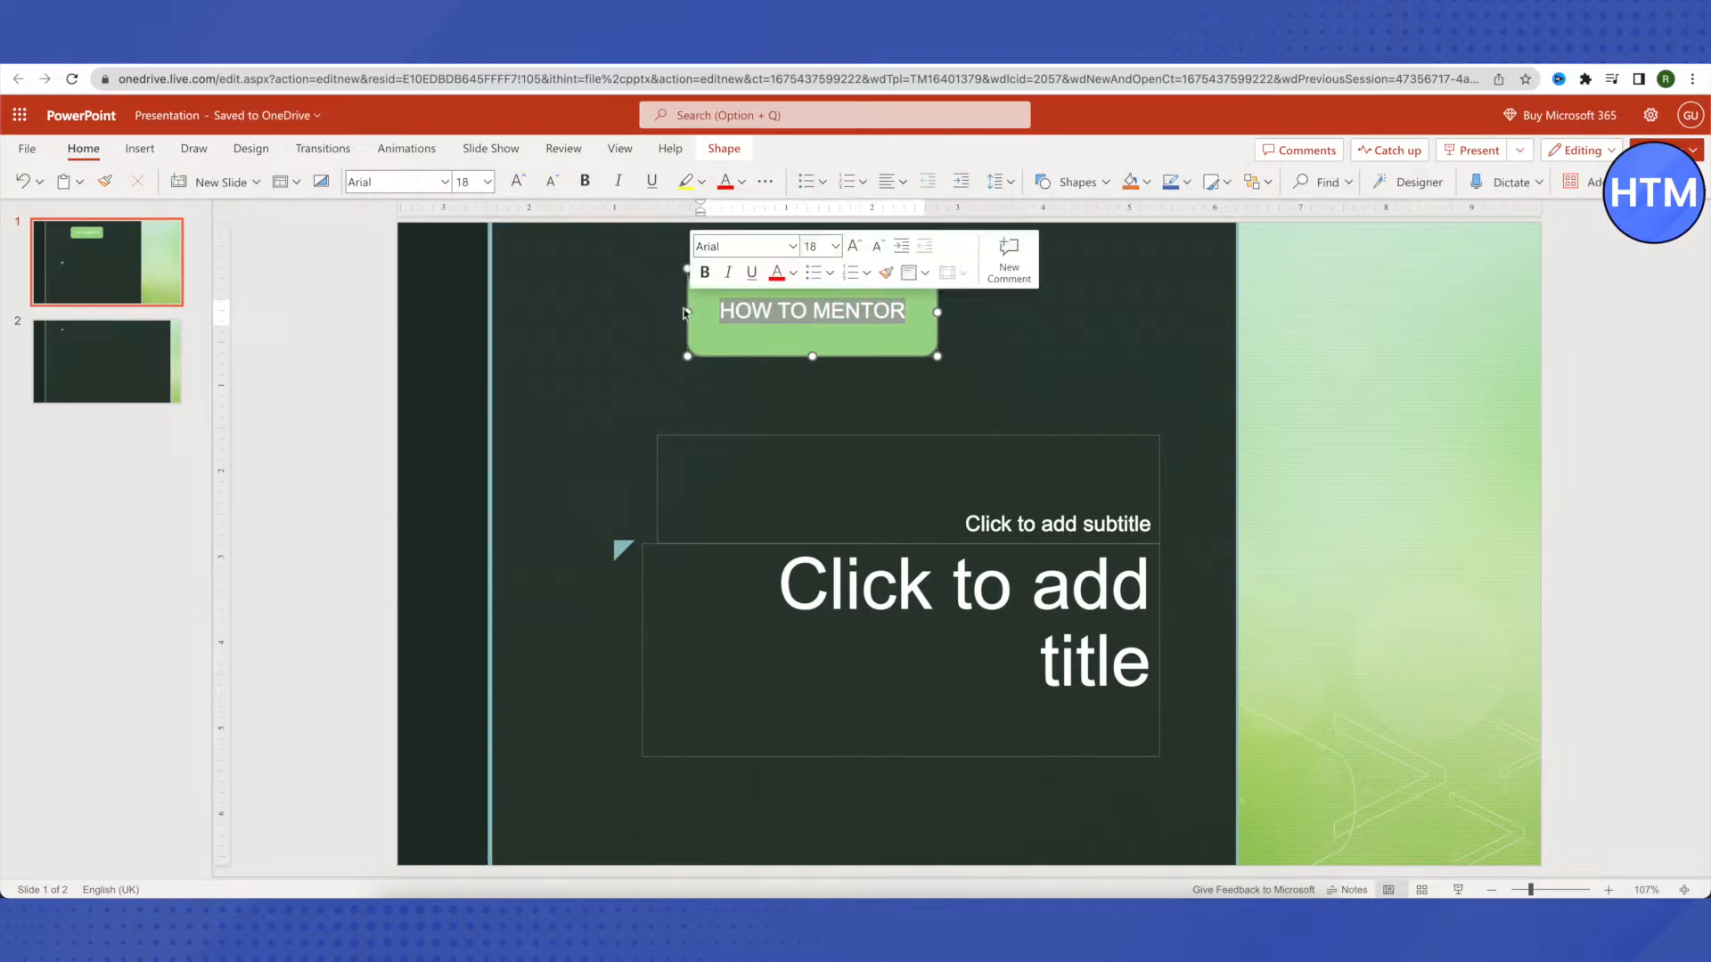
{"action": "left_click", "coordinate": [139, 150]}
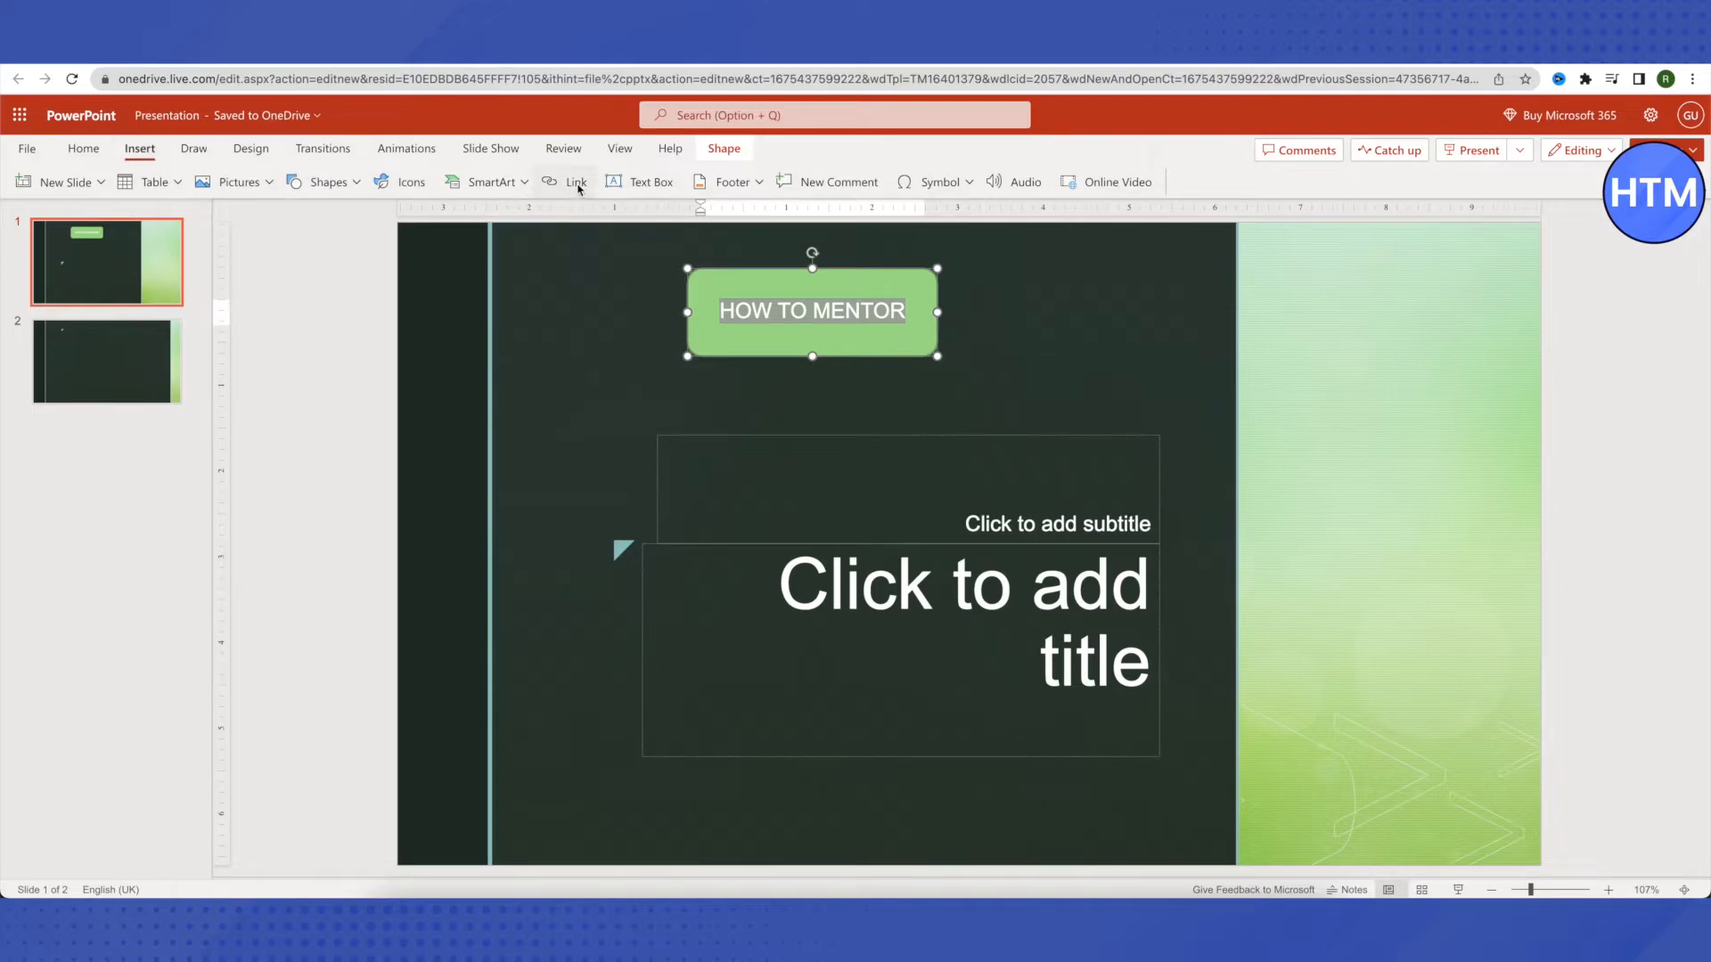
Bring up the Link dialog for the shape with the Address box ready for a destination
{"action": "left_click", "coordinate": [576, 182]}
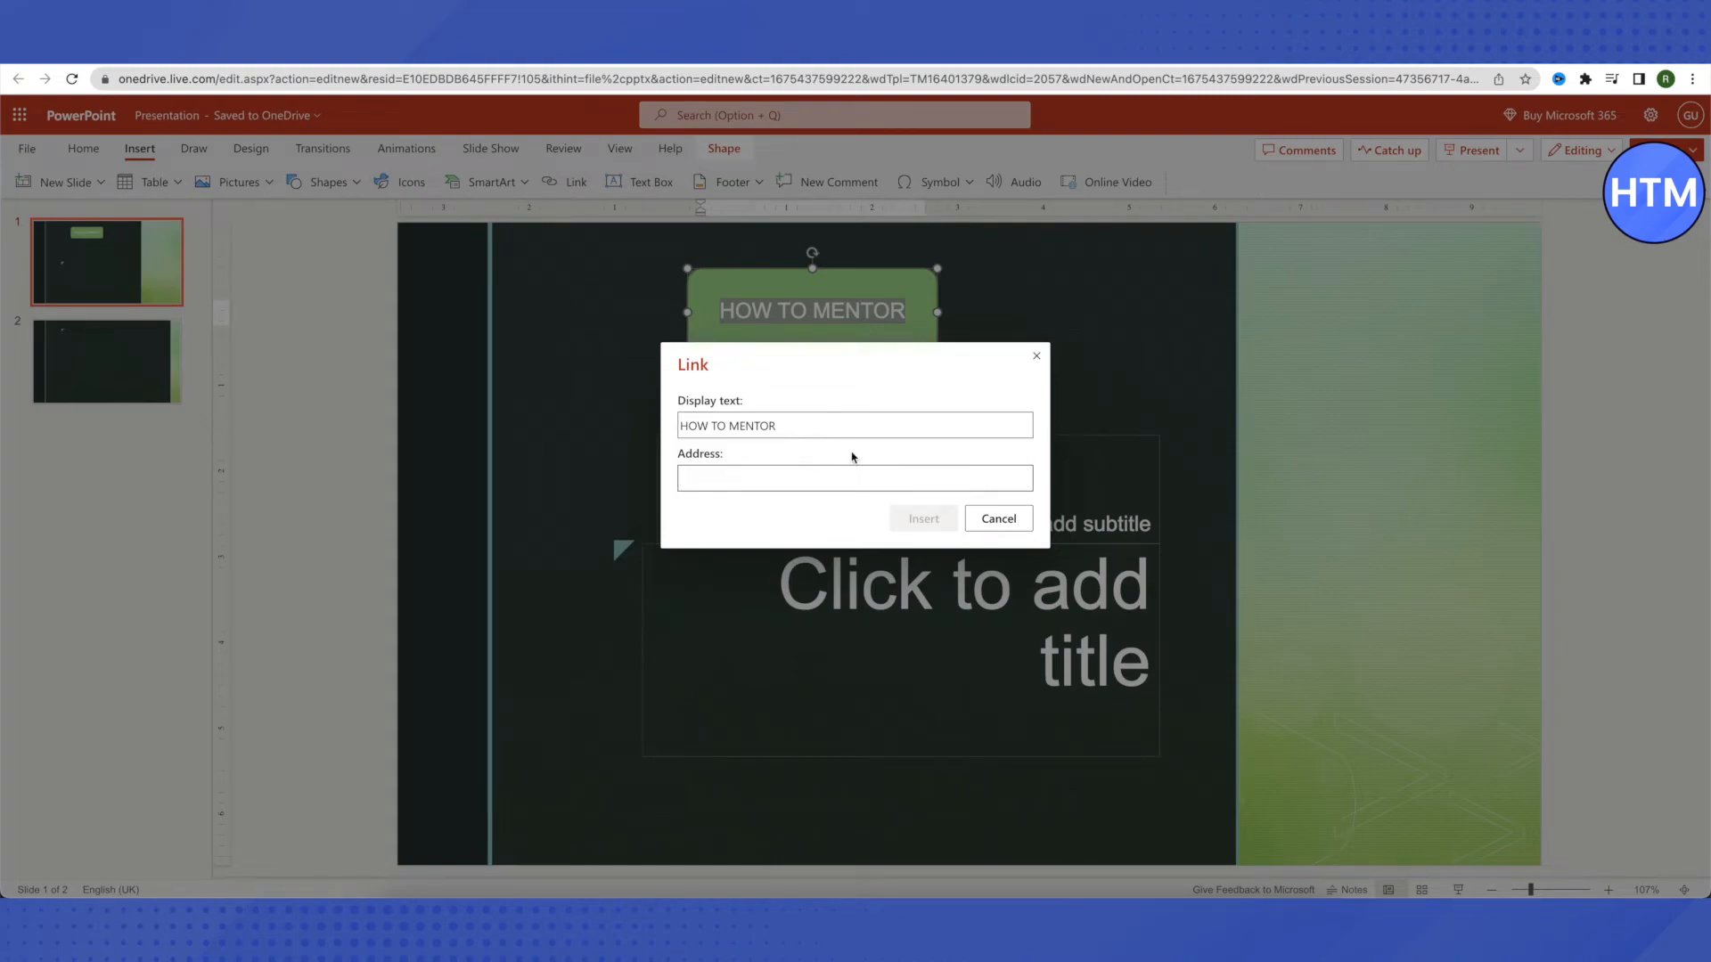
{"action": "left_click", "coordinate": [855, 478]}
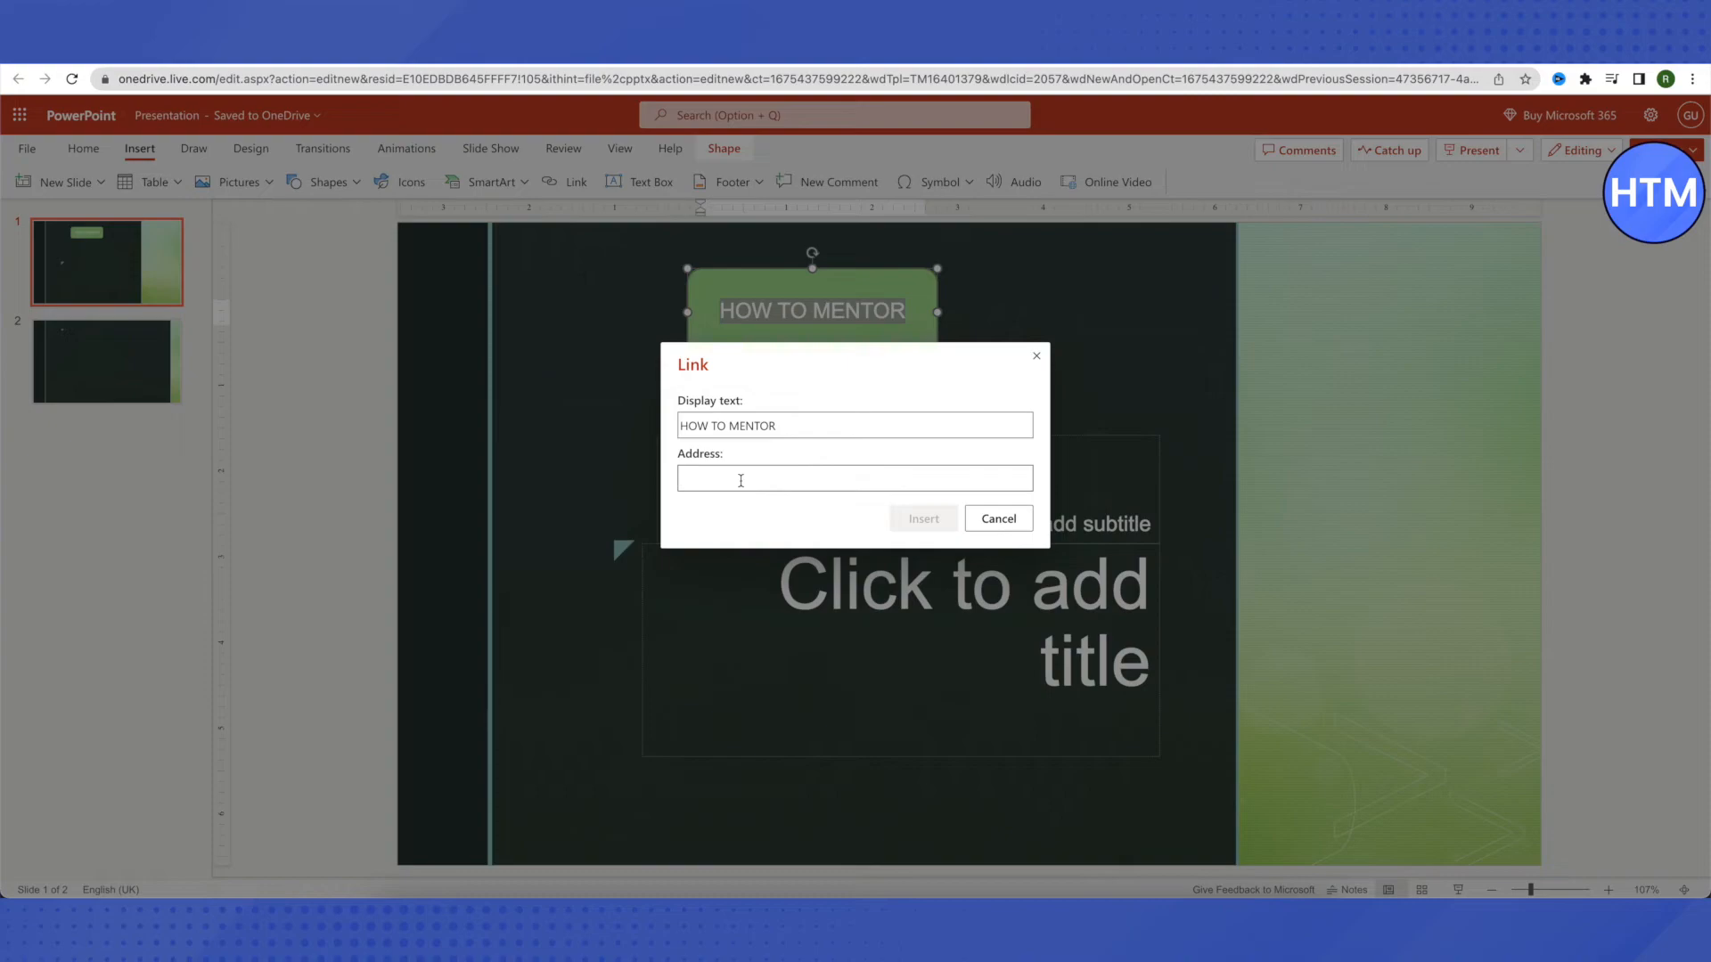
{"action": "left_click", "coordinate": [855, 477]}
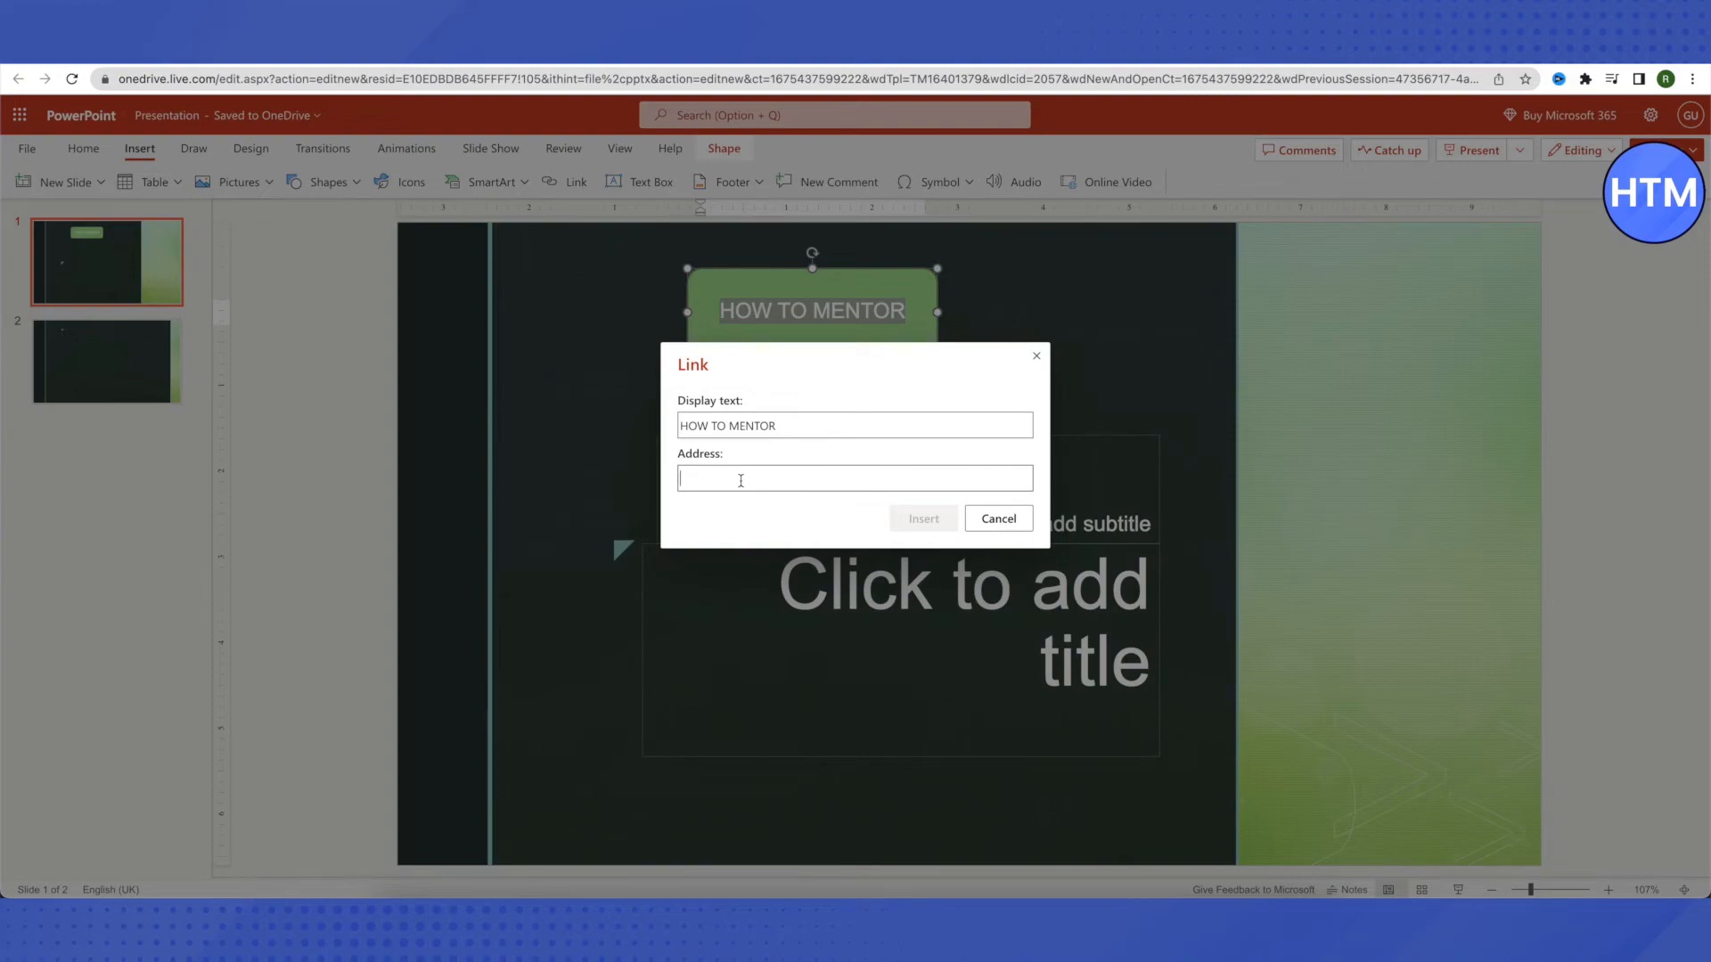